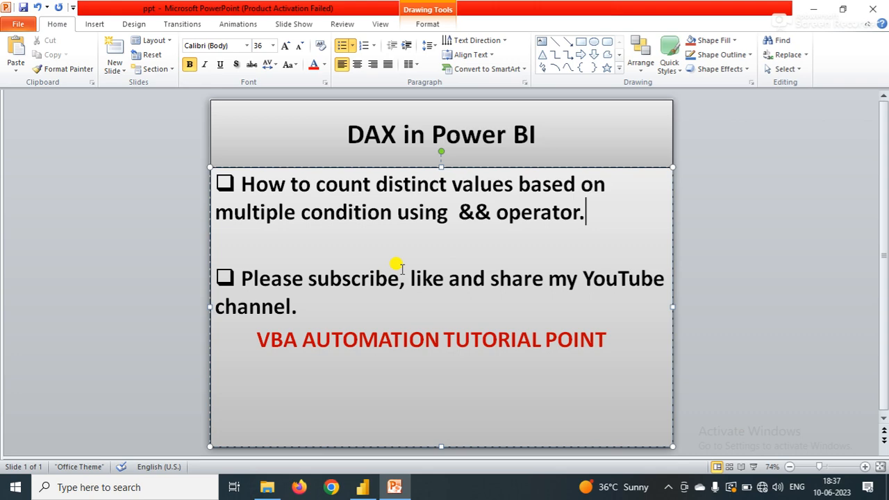
- Add Measure 7 and begin its formula as CALCULATE(DISTINCTCOUNT('Score Table'[Emp ID]),
{"action": "left_click", "coordinate": [363, 487]}
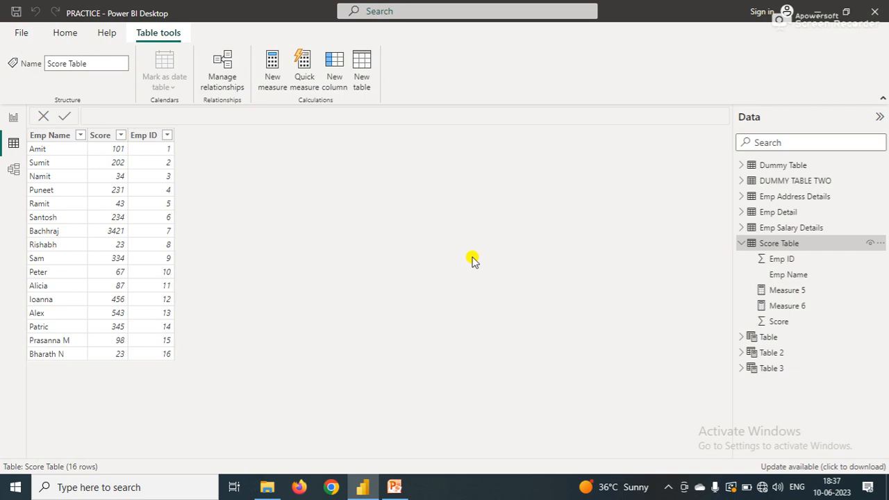
{"action": "mouse_move", "coordinate": [316, 227]}
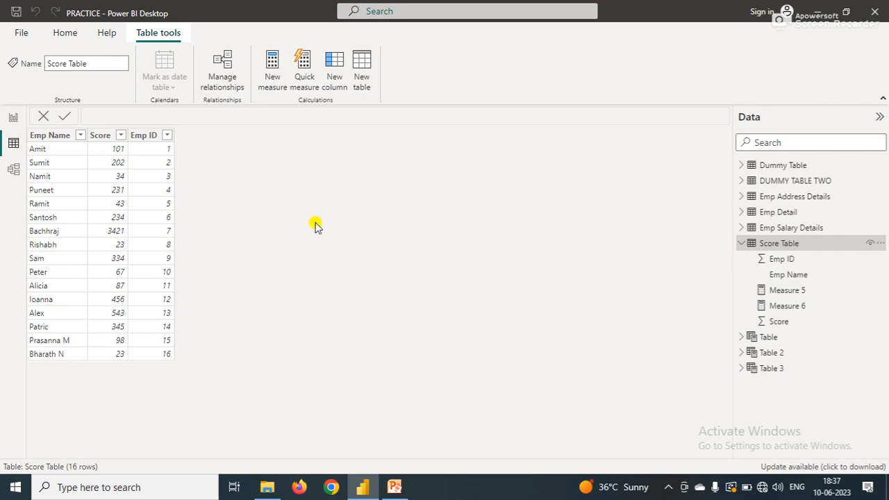
{"action": "mouse_move", "coordinate": [75, 191]}
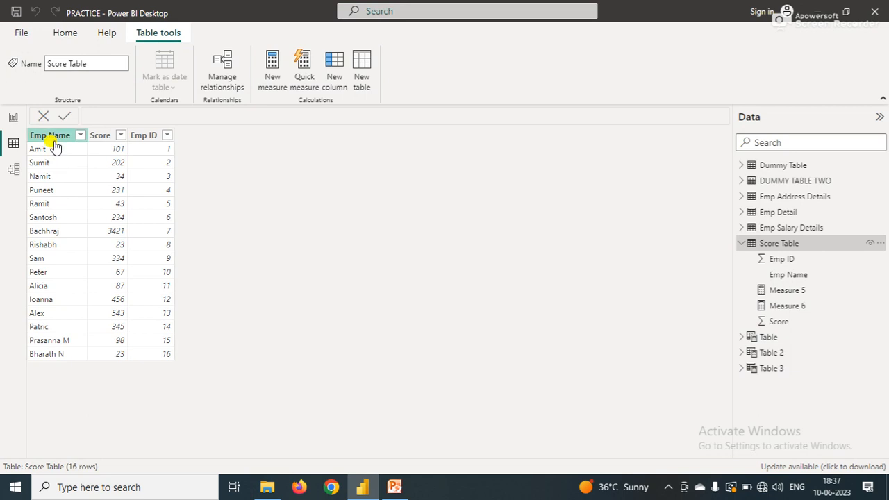
{"action": "mouse_move", "coordinate": [50, 134]}
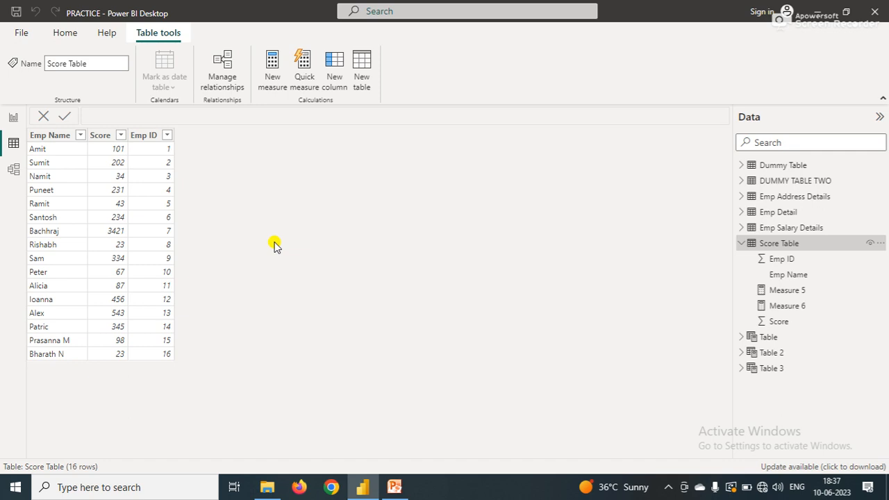
{"action": "mouse_move", "coordinate": [448, 184]}
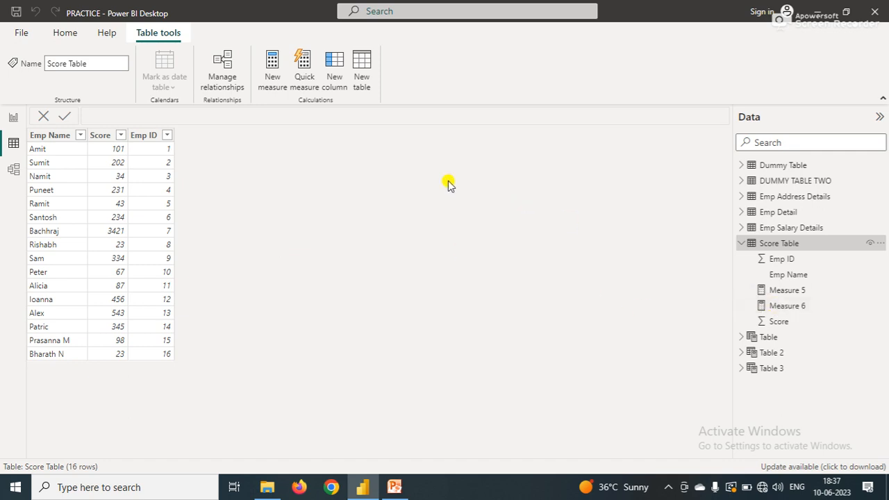
{"action": "mouse_move", "coordinate": [272, 69]}
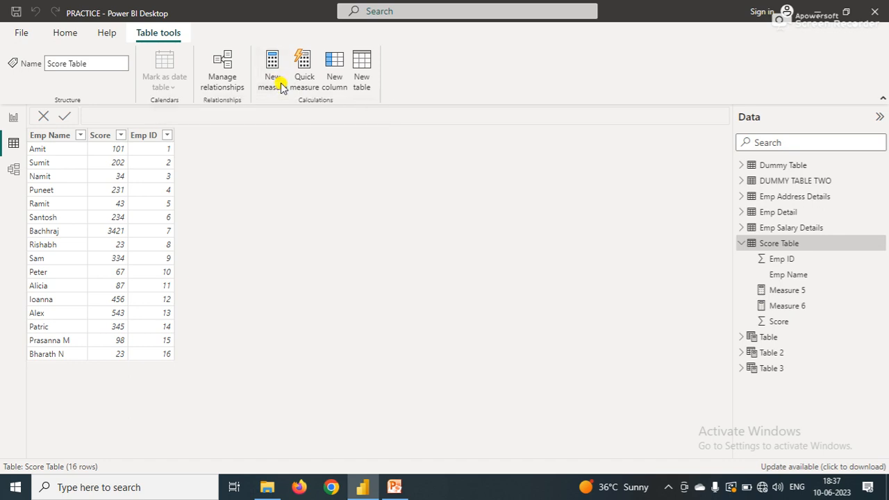
{"action": "left_click", "coordinate": [272, 69]}
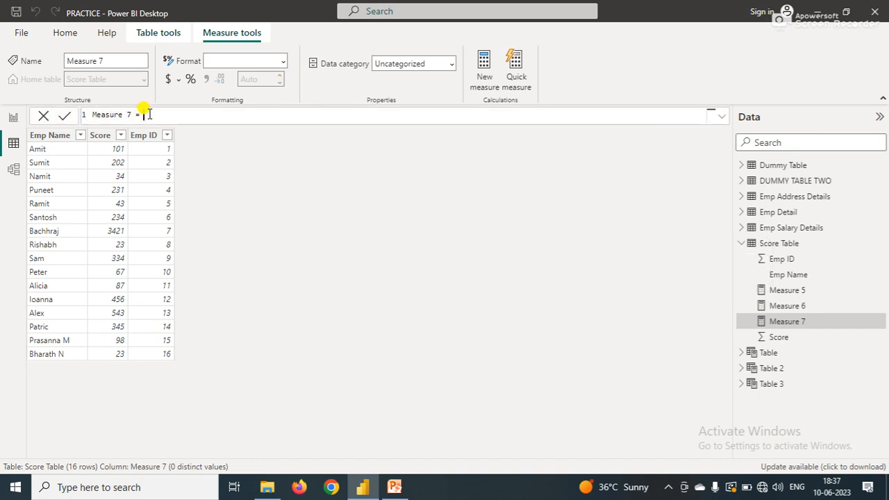
{"action": "type", "text": "CALCULATE("}
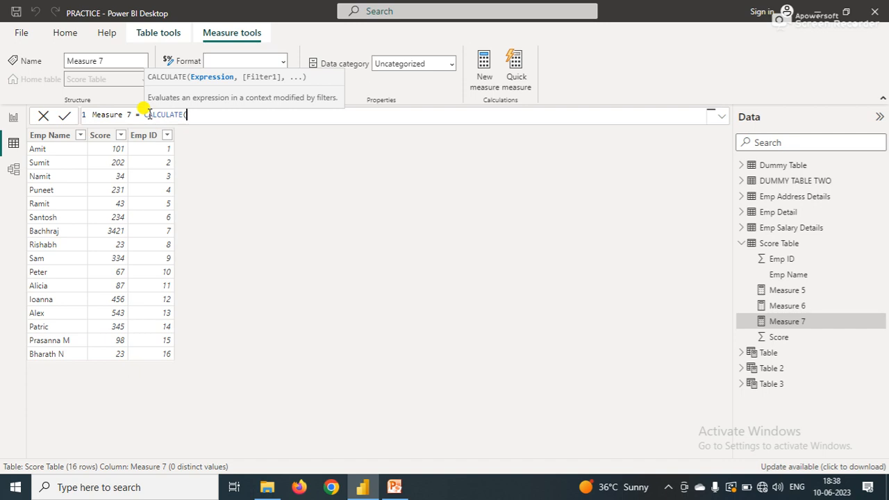
{"action": "type", "text": "dis"}
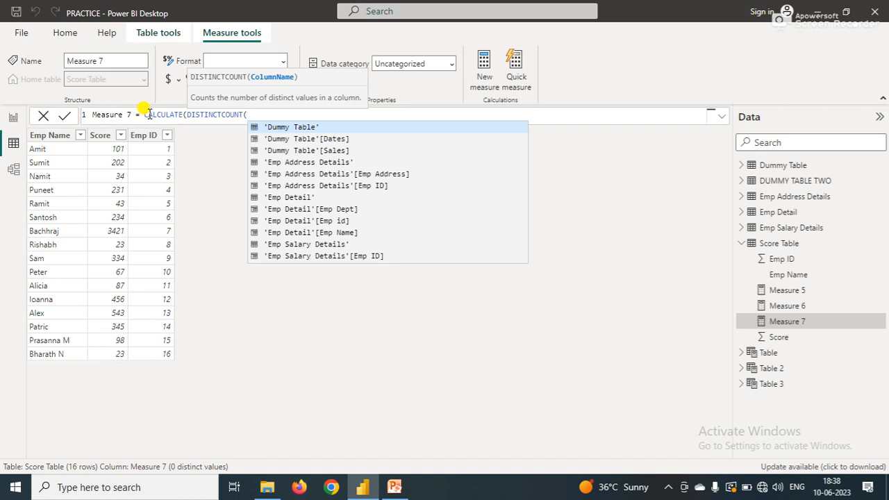
{"action": "type", "text": "sc"}
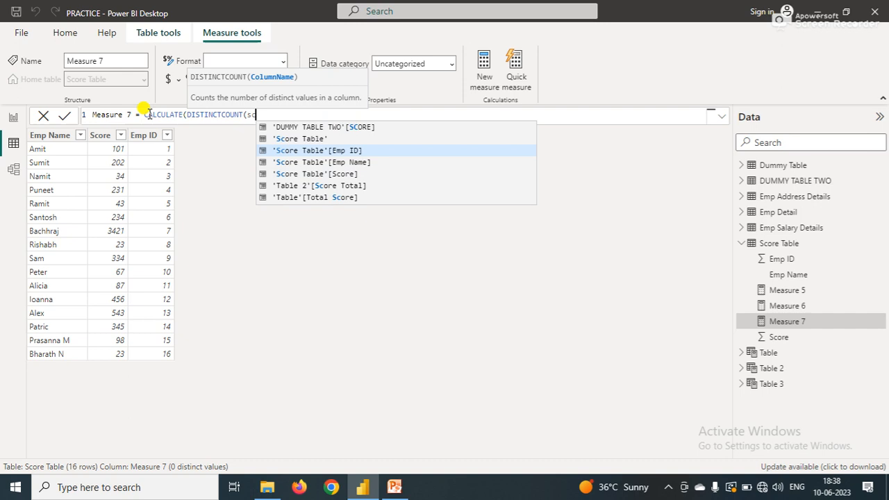
{"action": "left_click", "coordinate": [318, 150]}
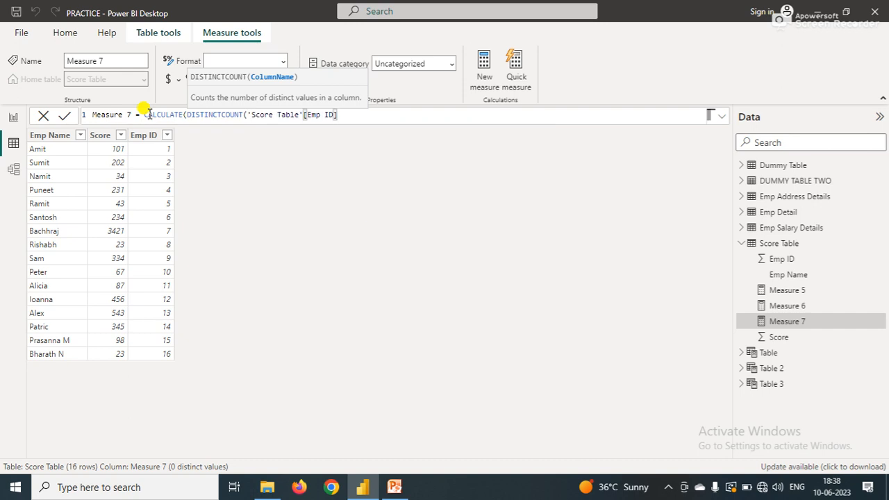
{"action": "type", "text": ","}
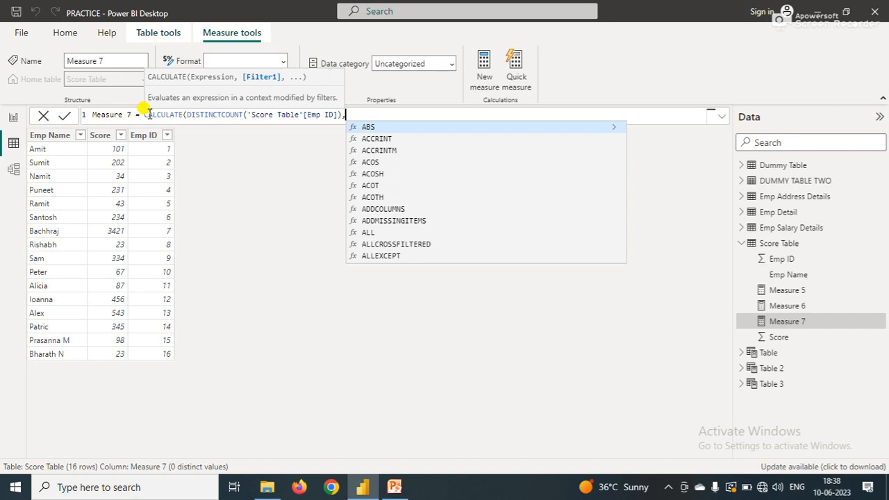
- Finish the formula with FILTER('Score Table', 'Score Table'[Score]>500 && 'Score Table'[Score]<3000))
{"action": "type", "text": "fil"}
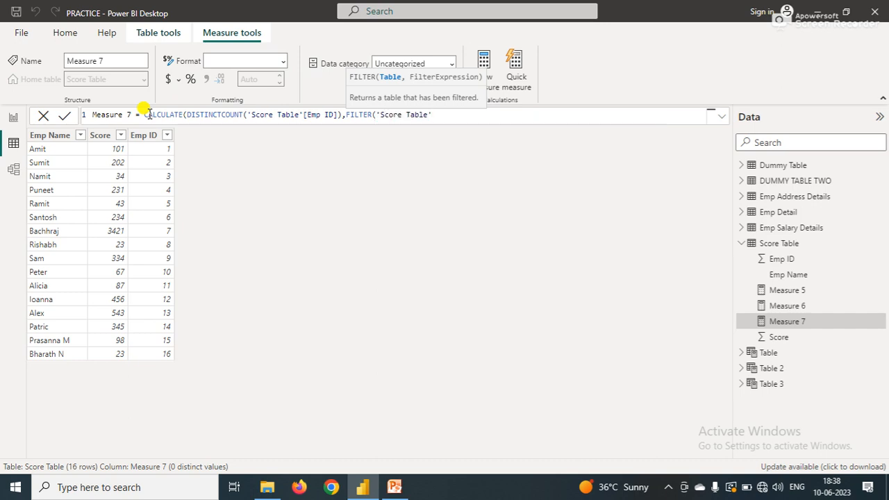
{"action": "type", "text": ","}
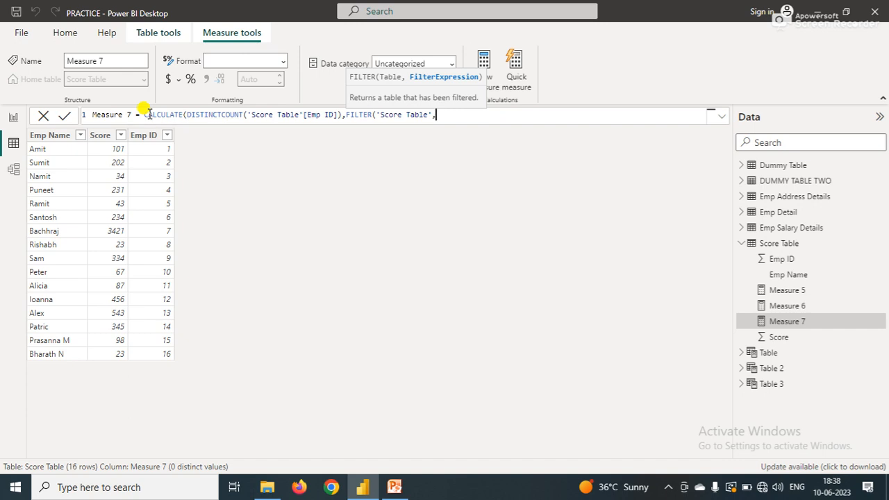
{"action": "type", "text": "scor"}
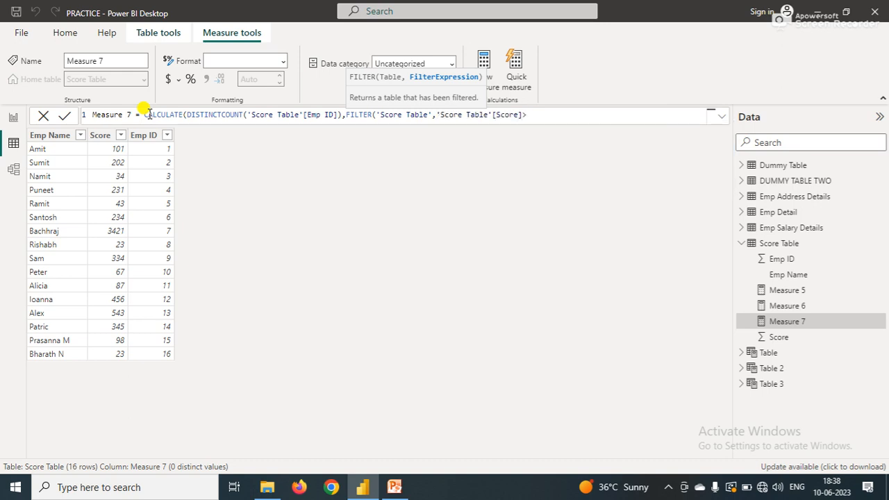
{"action": "type", "text": ">5000"}
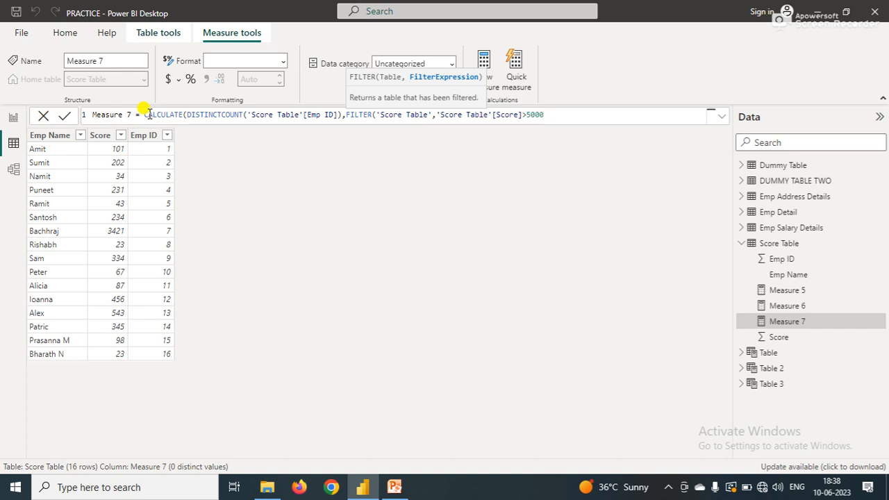
{"action": "type", "text": "&&"}
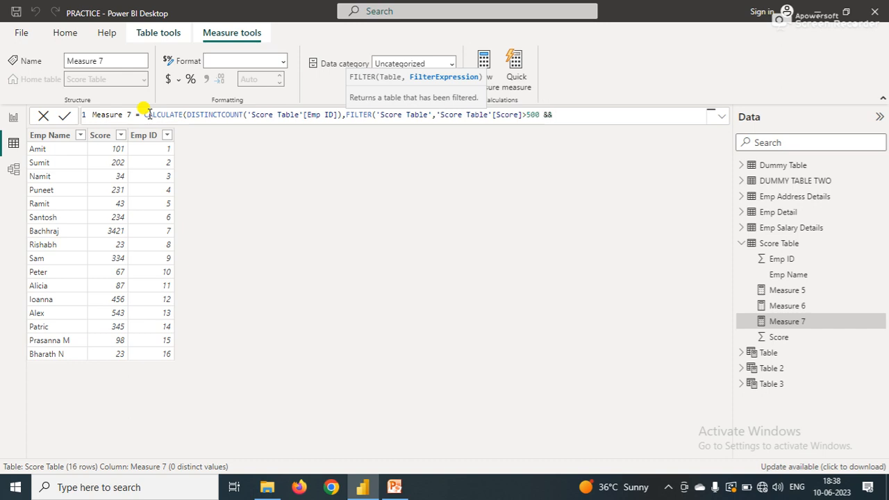
{"action": "type", "text": "sco"}
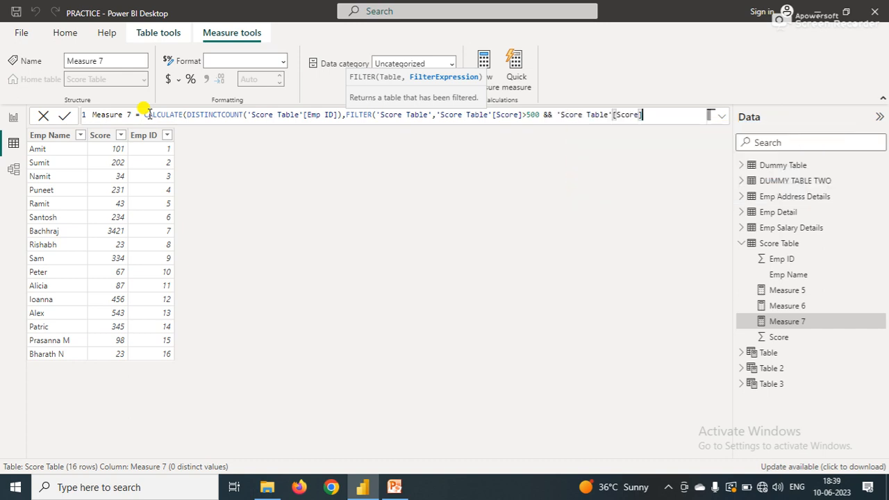
{"action": "type", "text": "<"}
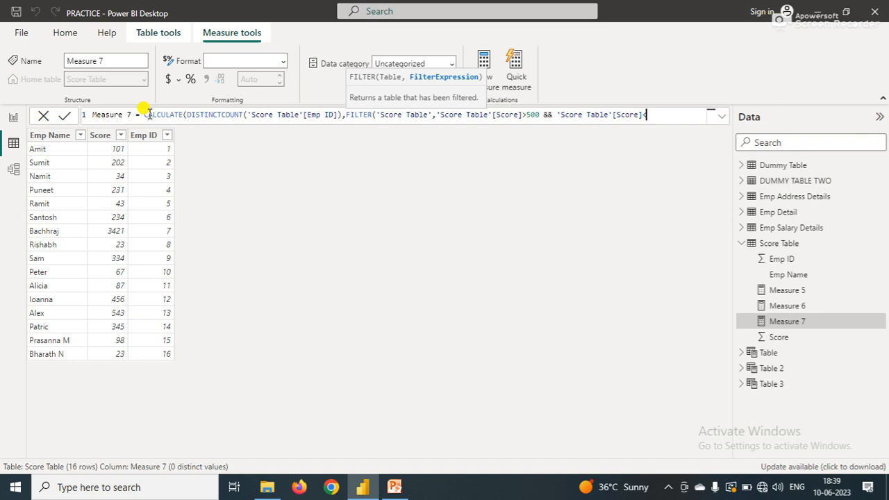
{"action": "type", "text": "<3000))"}
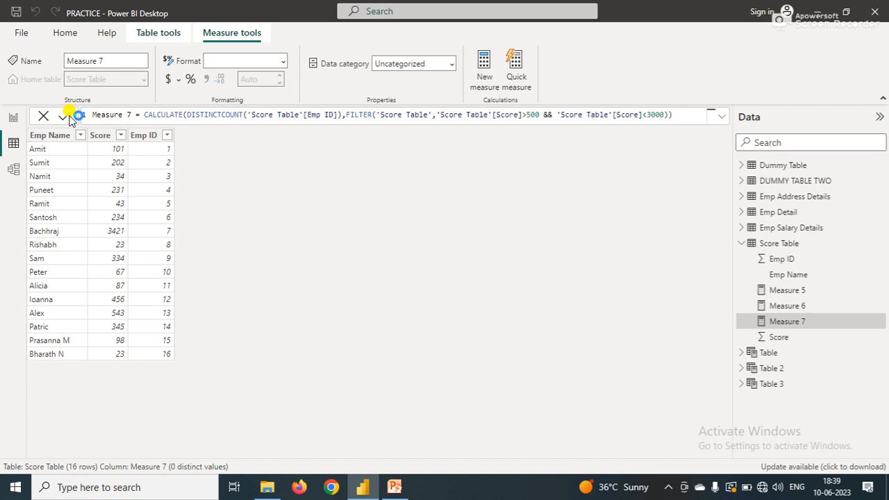
- Commit the finished Measure 7 formula
{"action": "left_click", "coordinate": [43, 115]}
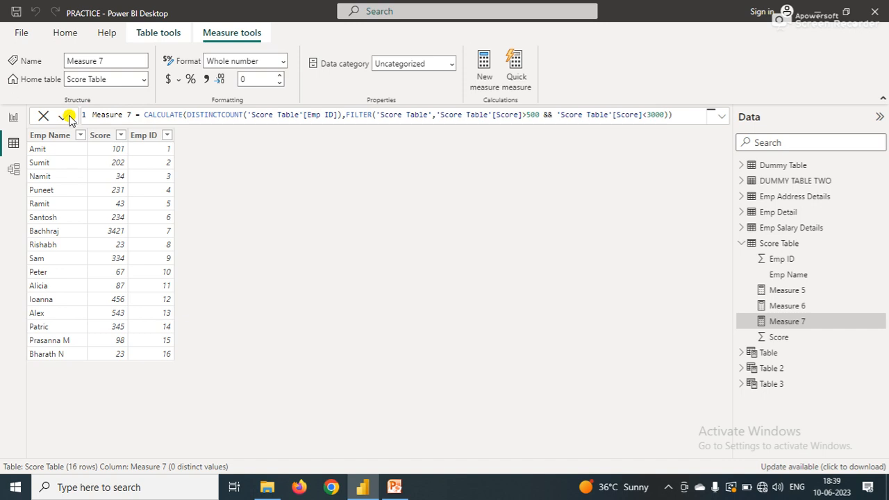
{"action": "mouse_move", "coordinate": [19, 129]}
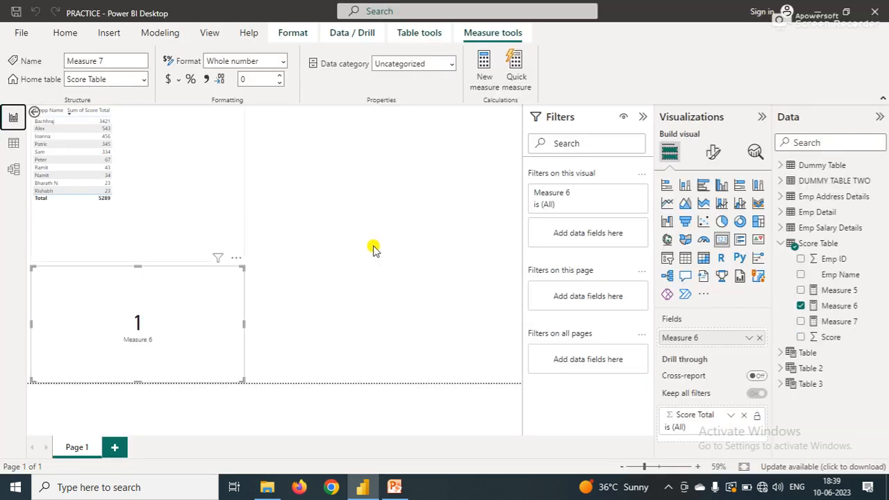
- Swap the Measure 6 card for a new Card visual with Measure 7 in its Fields well
{"action": "left_click", "coordinate": [65, 33]}
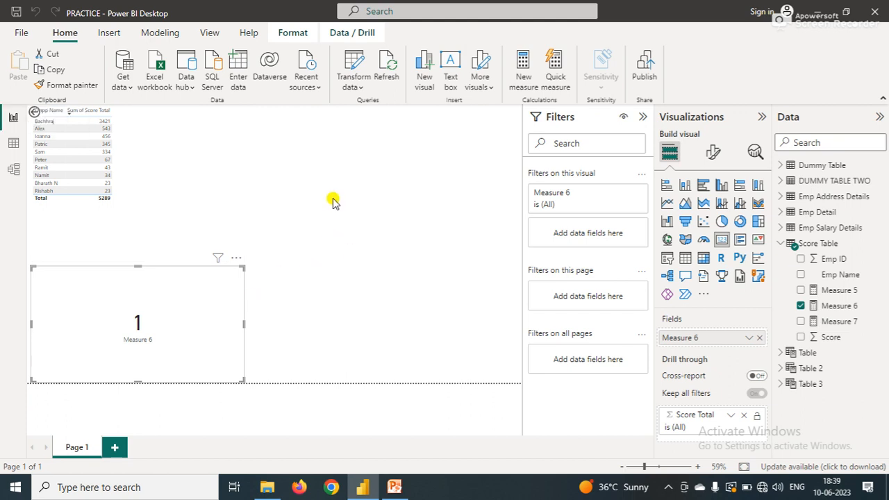
{"action": "left_click", "coordinate": [201, 292]}
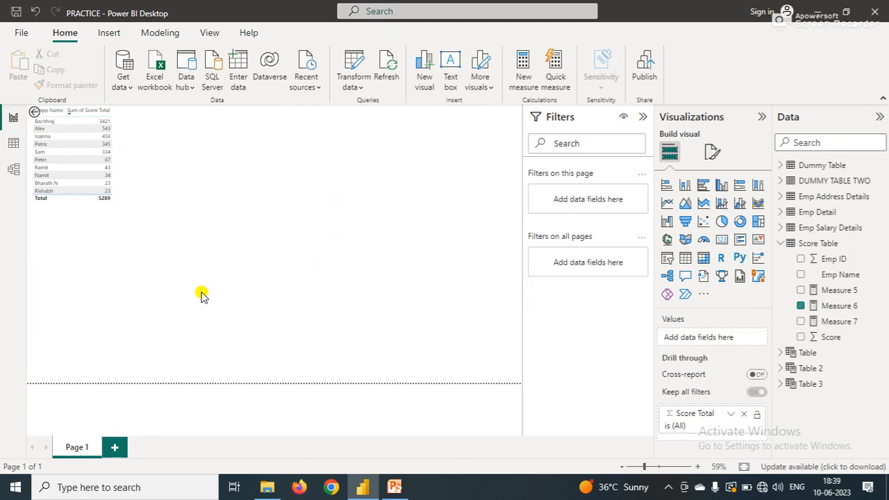
{"action": "mouse_move", "coordinate": [722, 240]}
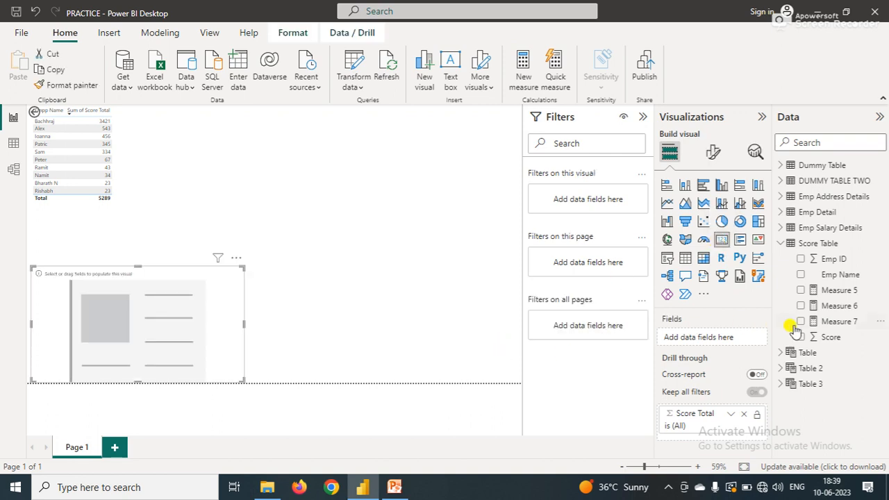
{"action": "left_click_drag", "start_coordinate": [839, 321], "coordinate": [716, 341]}
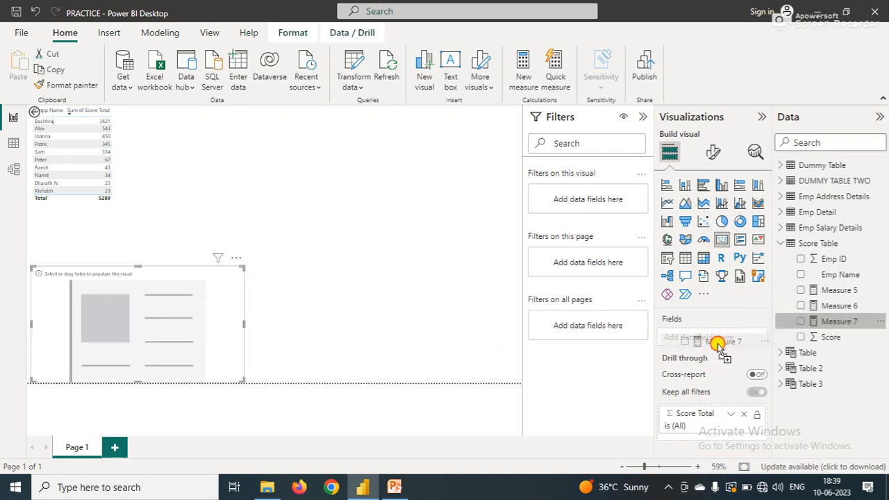
{"action": "left_click", "coordinate": [800, 321]}
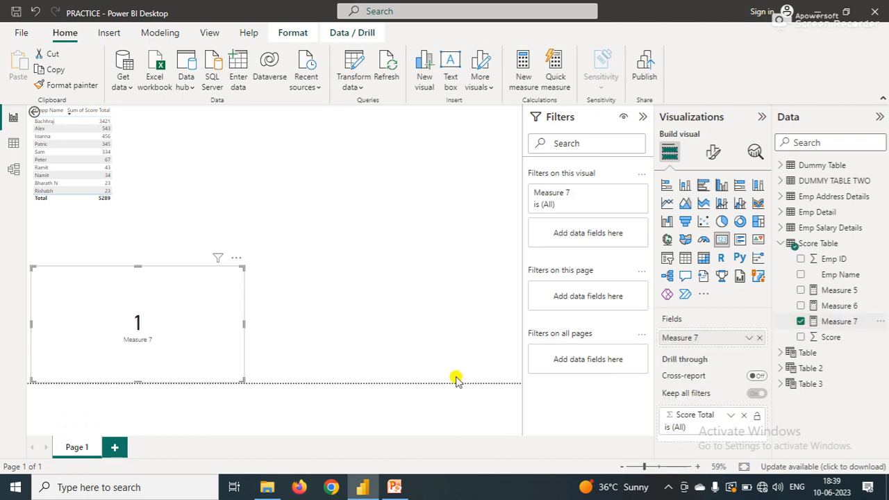